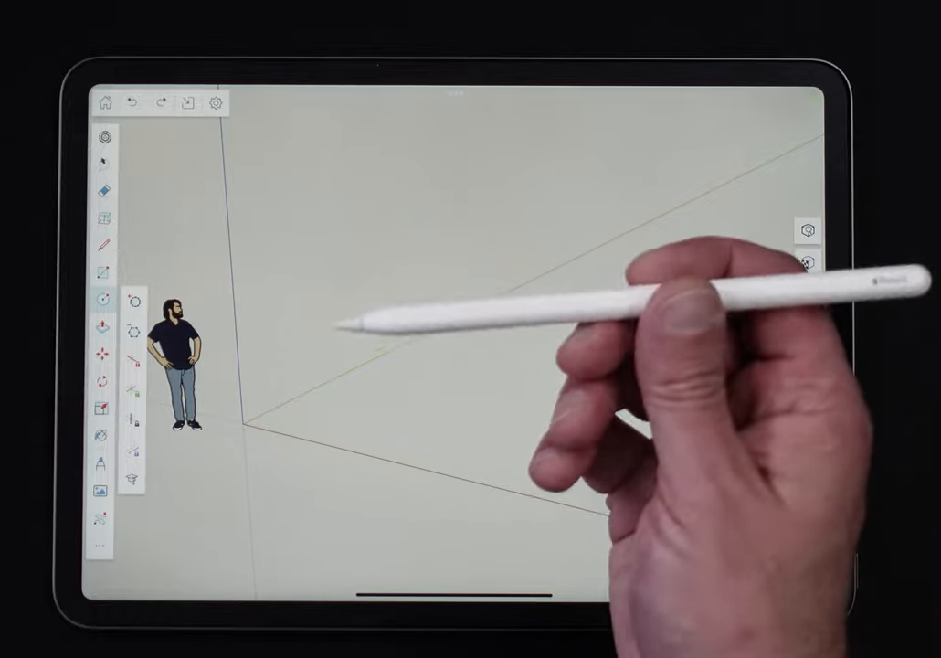
Check the preferences, then draw an upright circle beside the figure with an exact typed radius
click(216, 103)
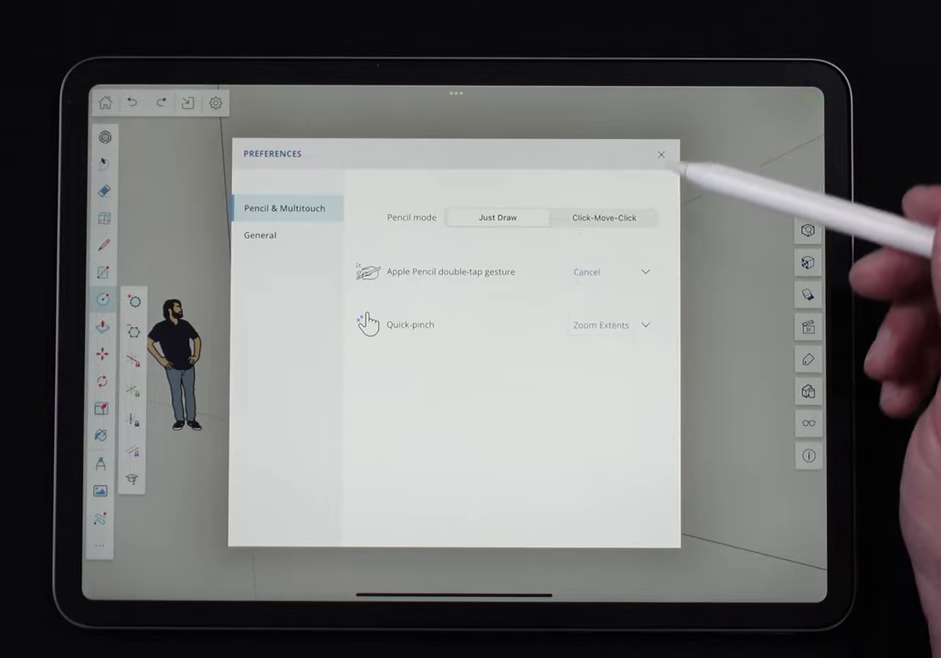
click(661, 153)
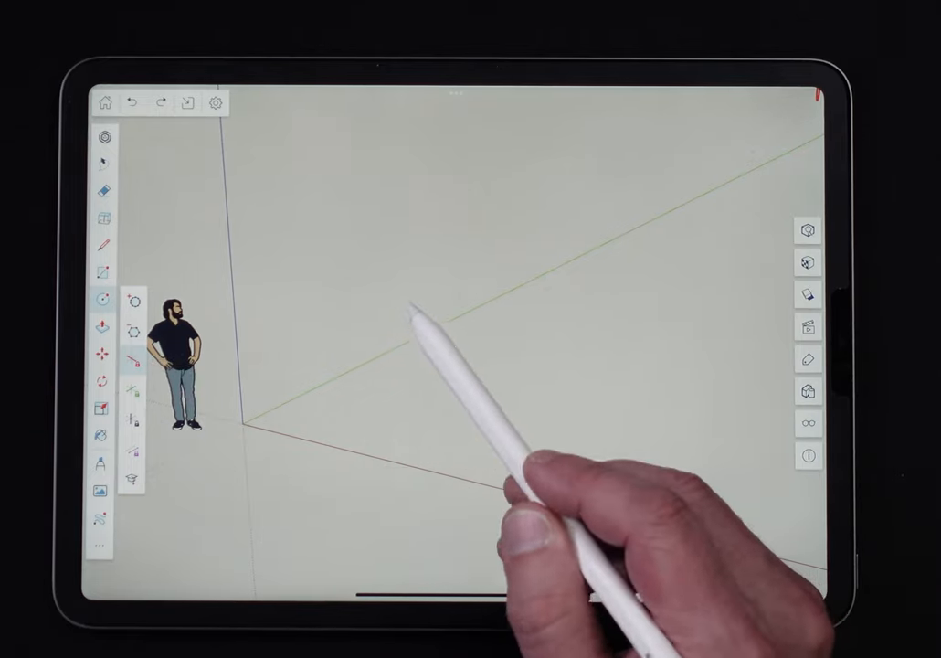
mouse_move(471, 270)
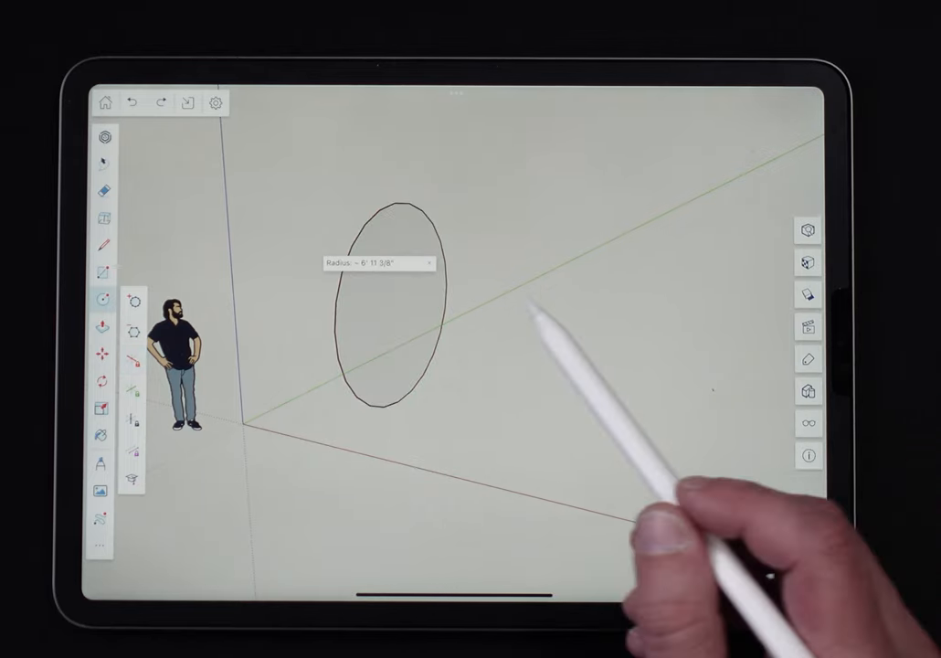
click(374, 263)
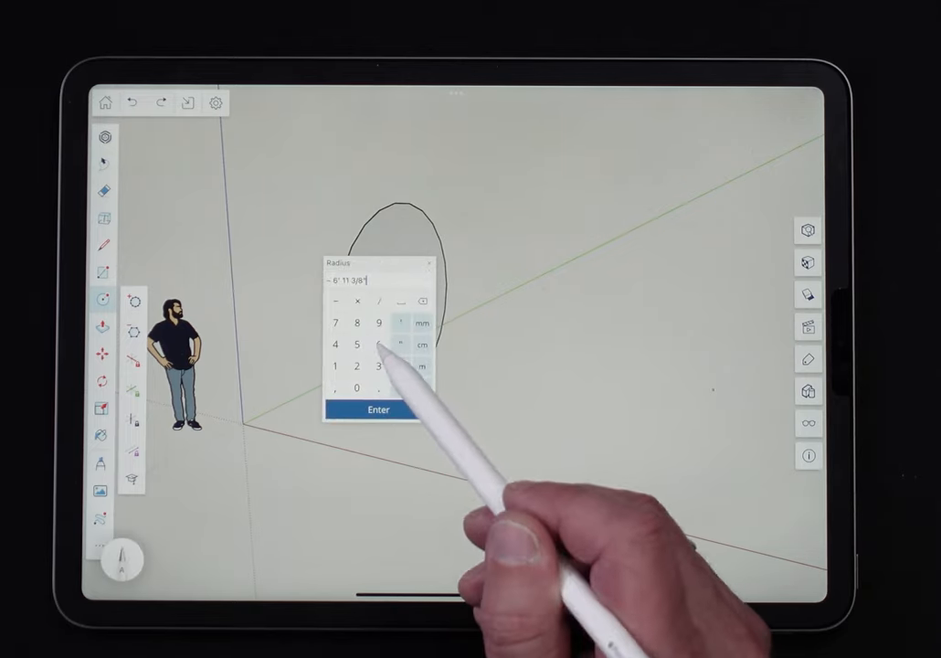
click(378, 409)
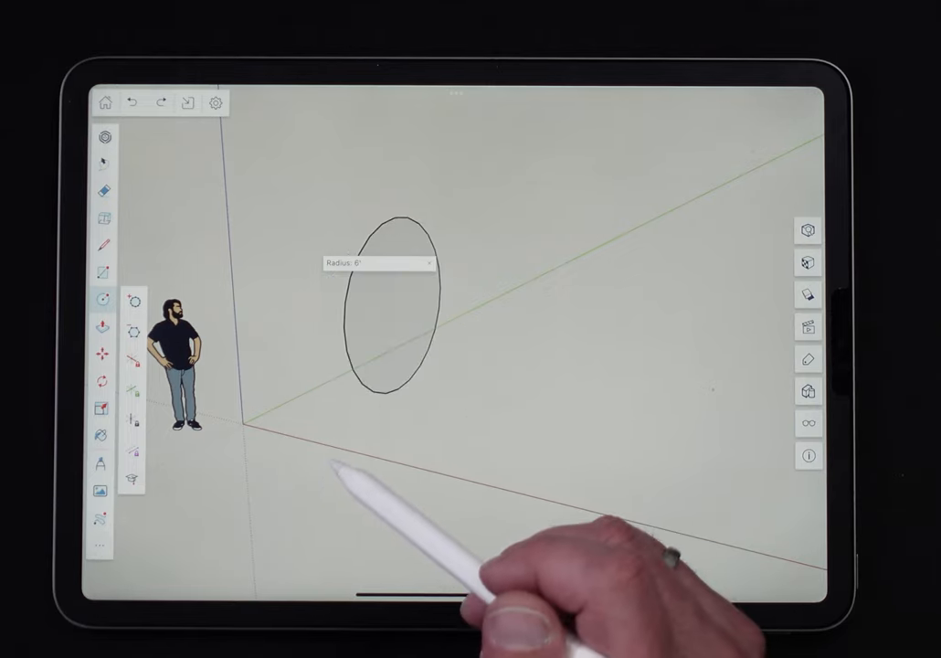
mouse_move(375, 311)
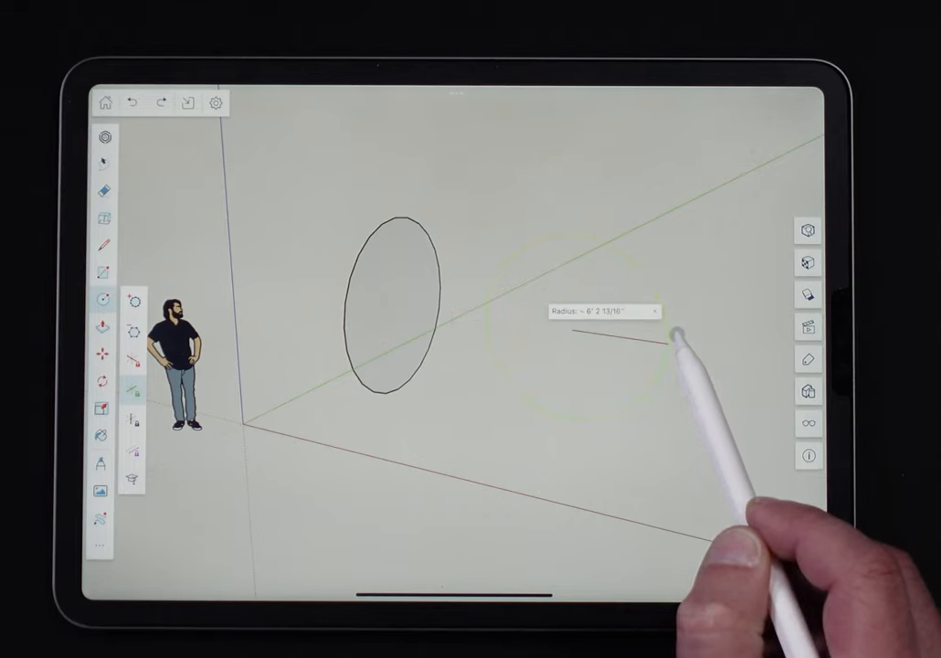
Draw a second upright circle to the right of the first one
drag(570, 333, 667, 320)
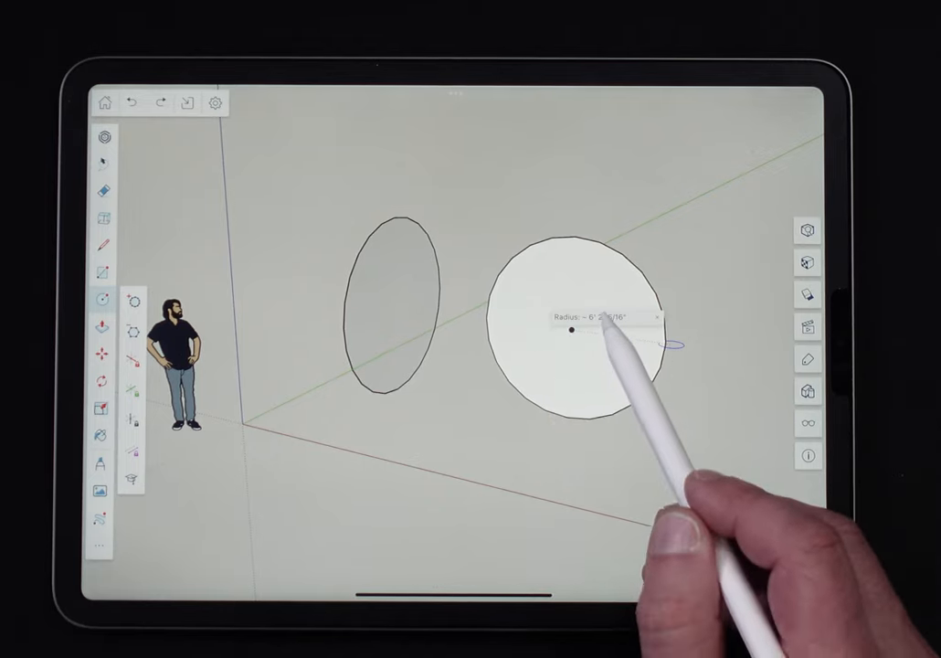
click(593, 318)
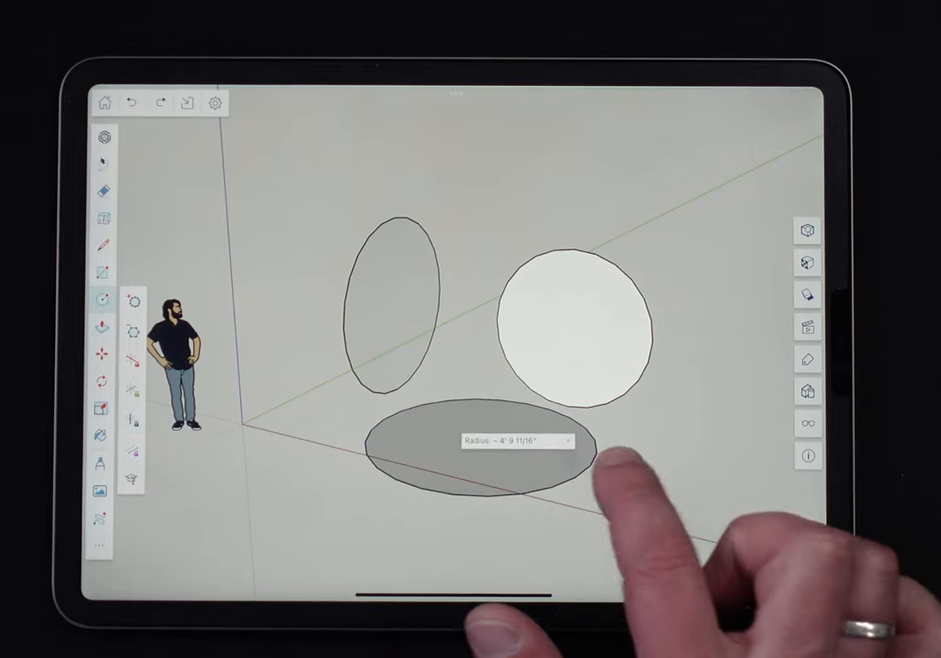
Draw a third circle lying flat on the ground below the other two
click(516, 440)
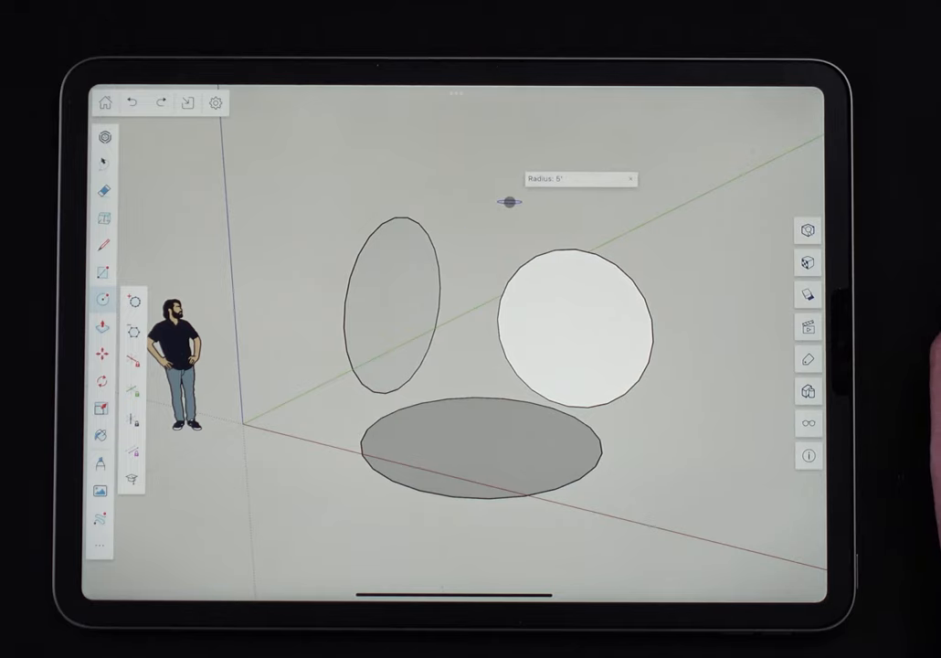
Draw a flat circle floating high above the other circles
drag(507, 203, 582, 205)
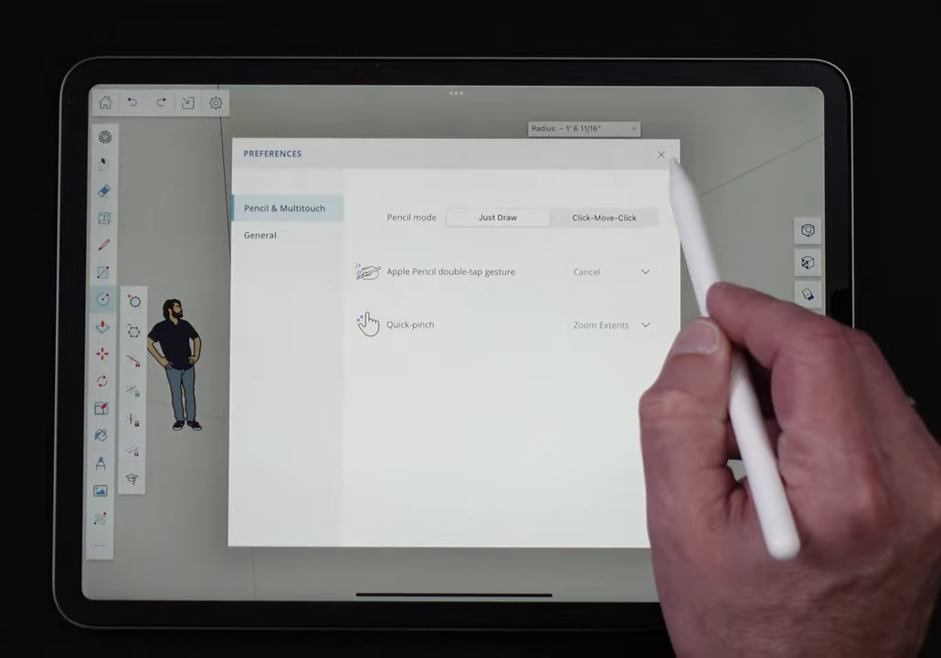
click(661, 153)
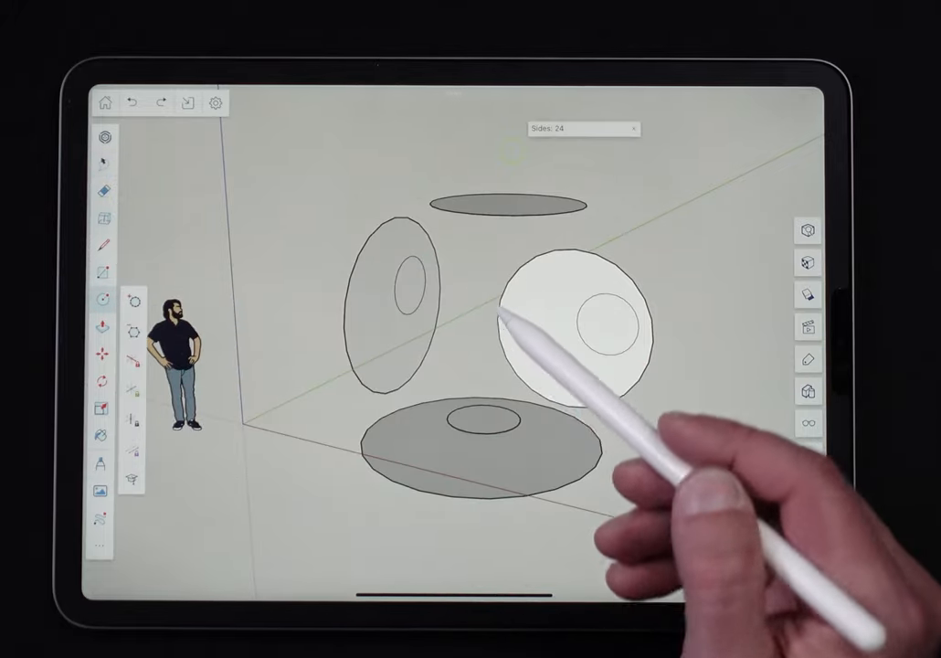
click(484, 419)
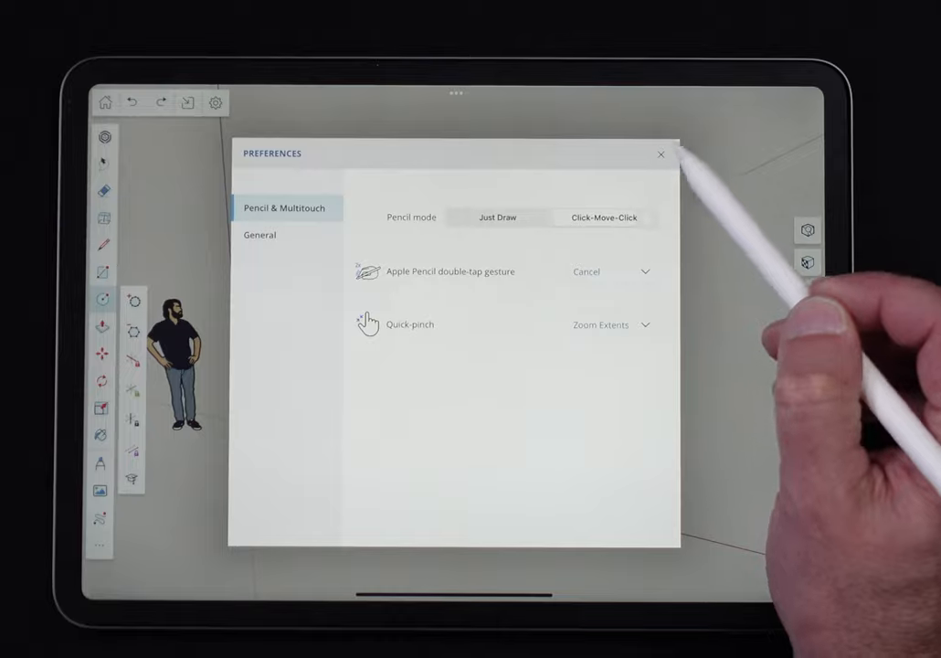
click(662, 153)
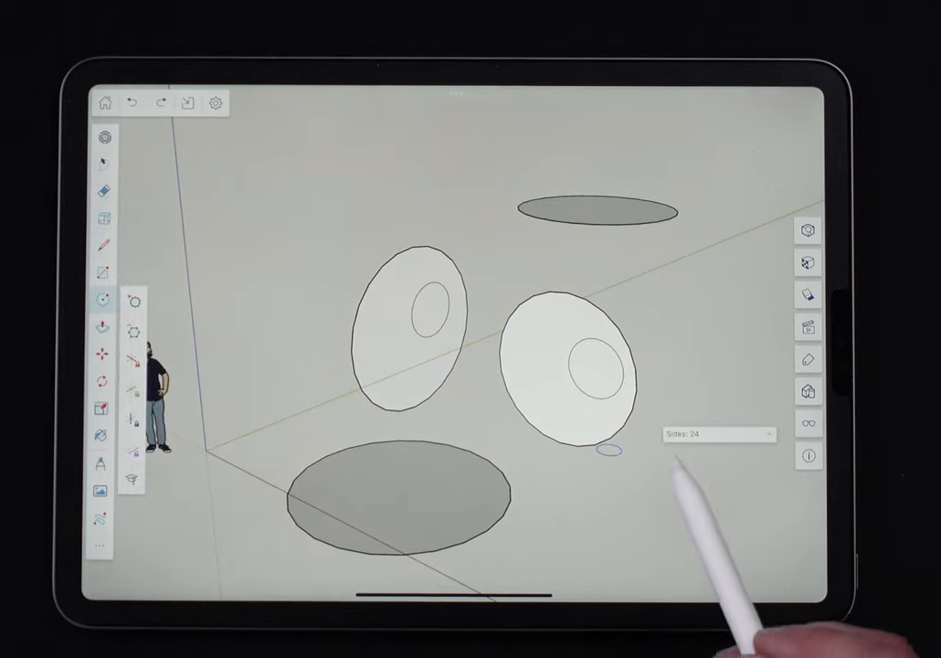
mouse_move(758, 438)
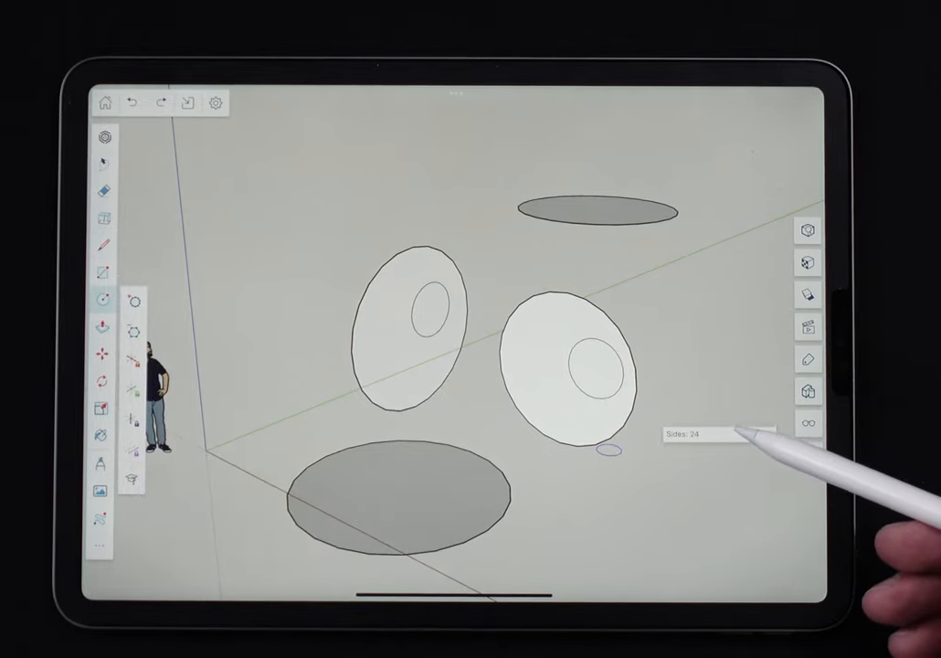
Set new circles to 12 sides and draw a faceted circle on the ground to the right
click(698, 434)
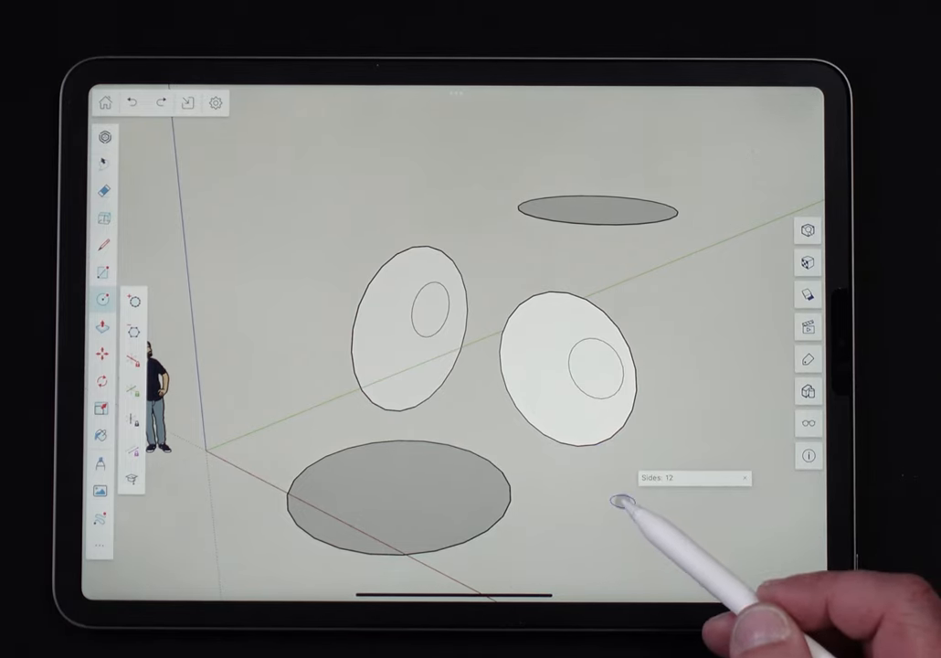
drag(628, 502, 722, 548)
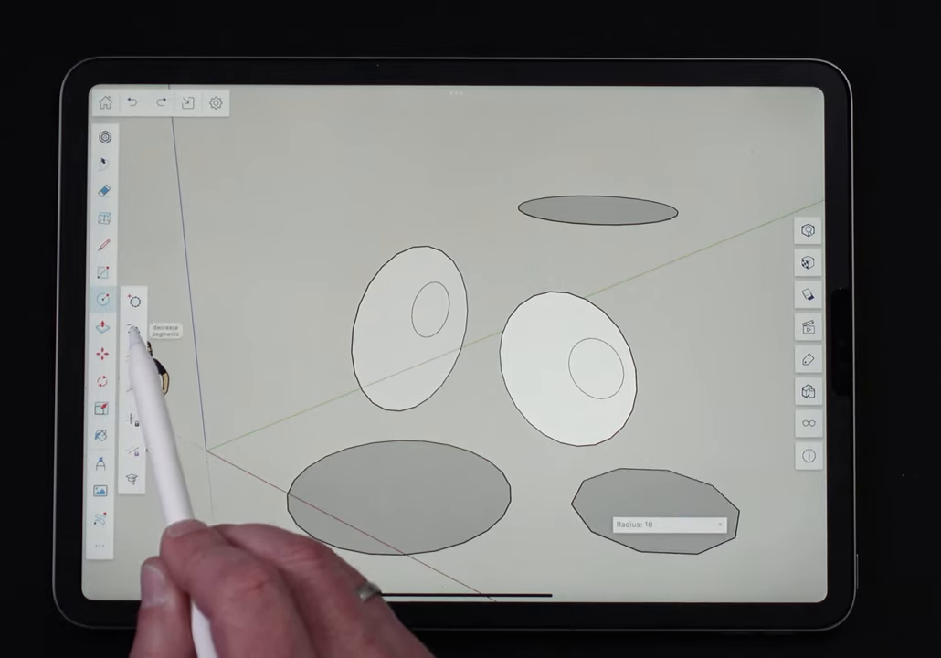
Lower the ground circle's sides to 6 then 3, and dismiss the invalid side-count alert
click(128, 329)
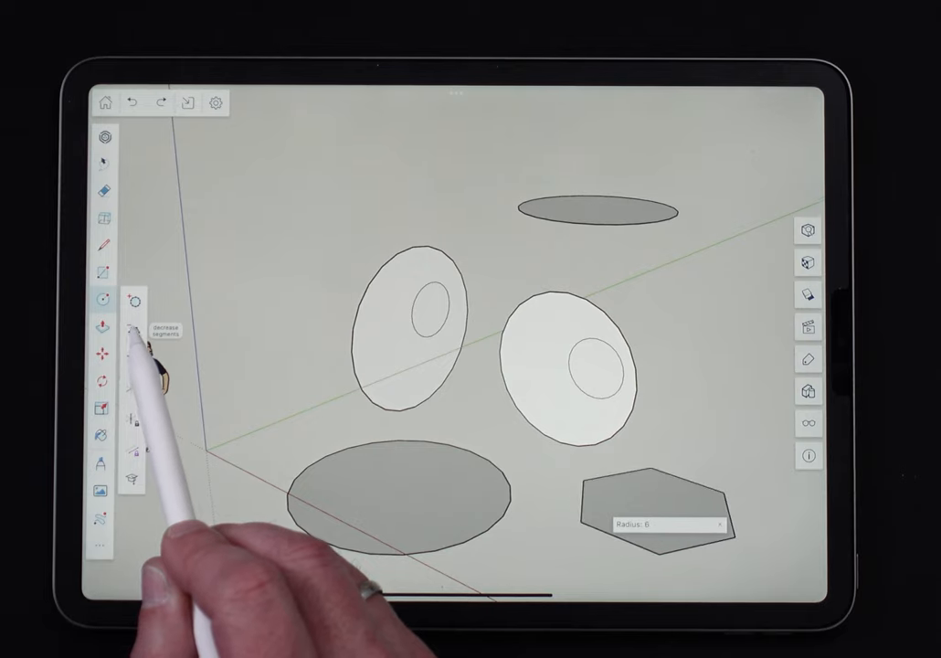
click(131, 322)
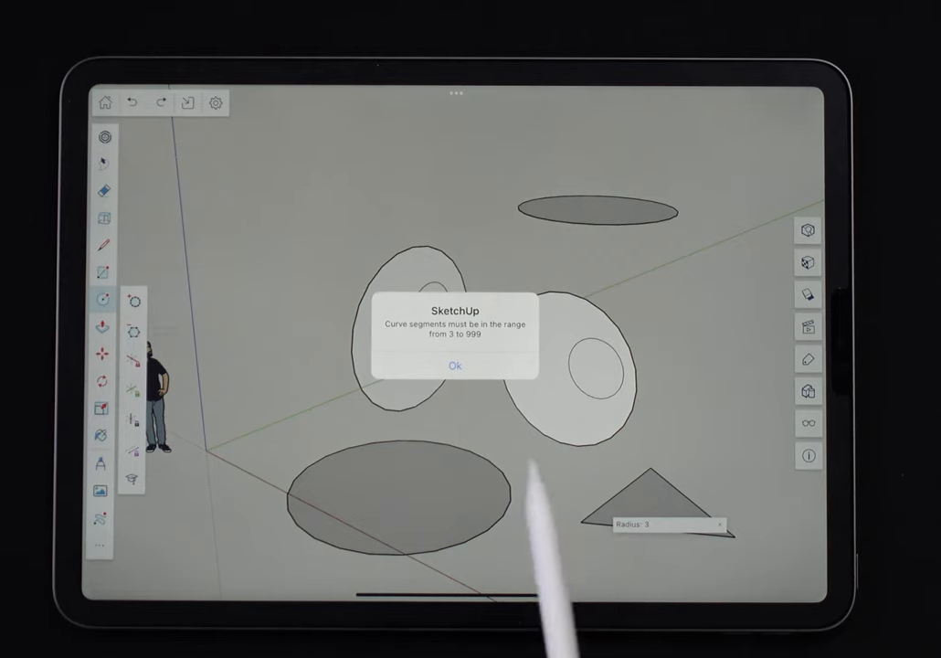
click(455, 366)
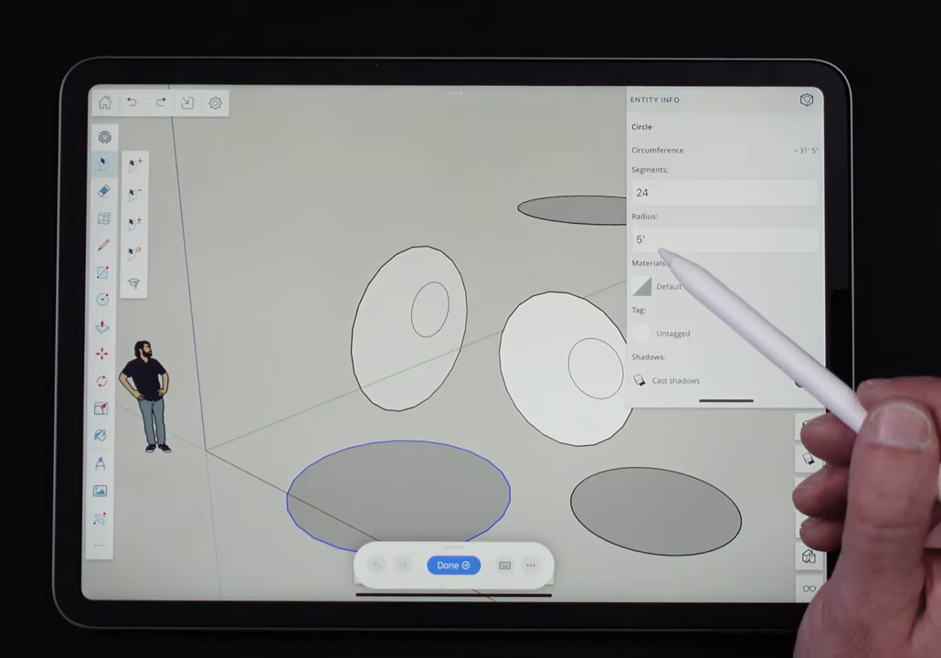
Read the ground circle's 24 segments and 5' radius in Entity Info, then close it
click(803, 380)
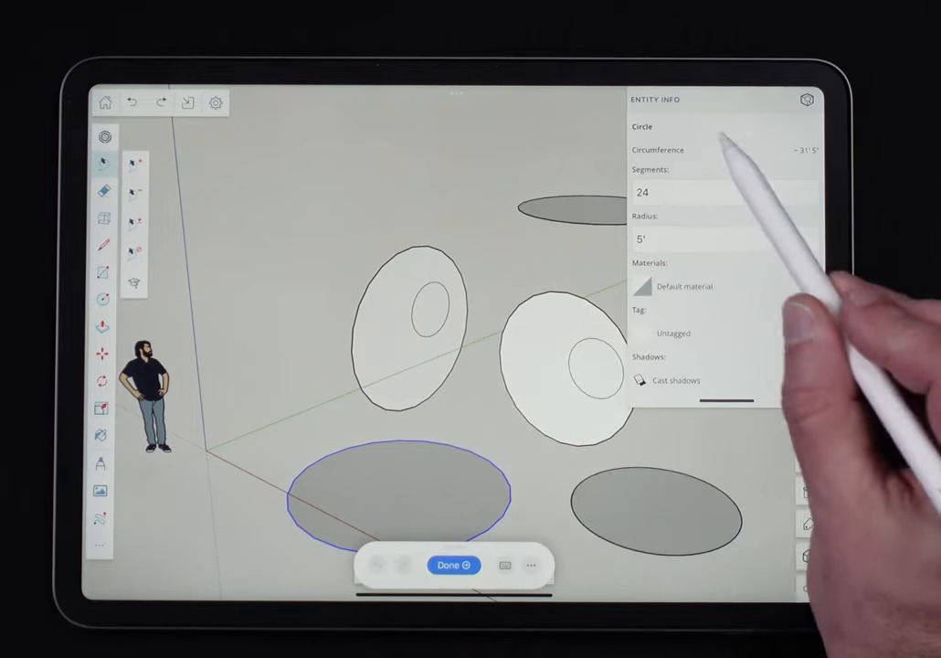
click(453, 565)
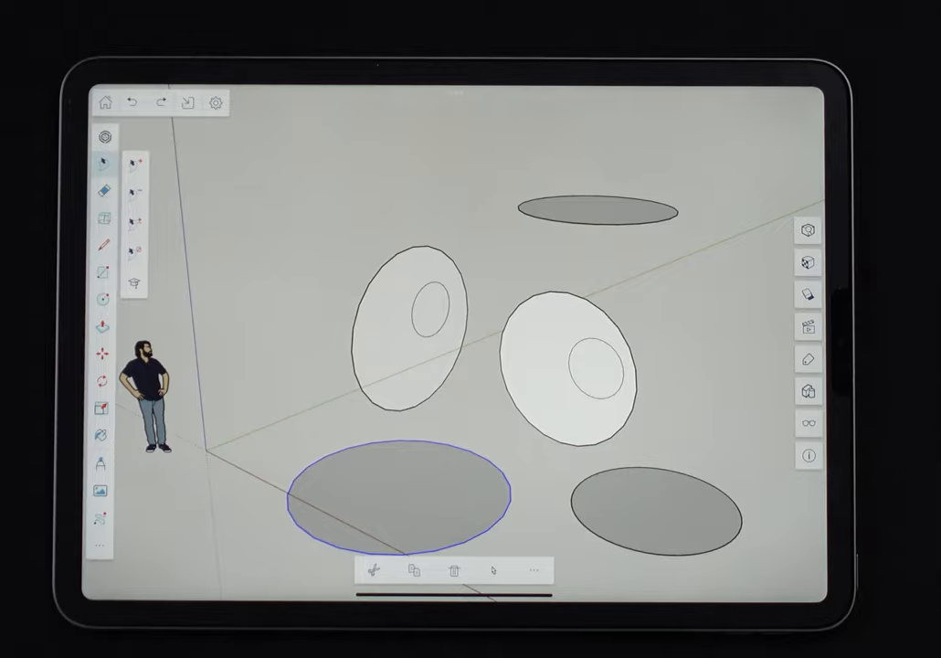